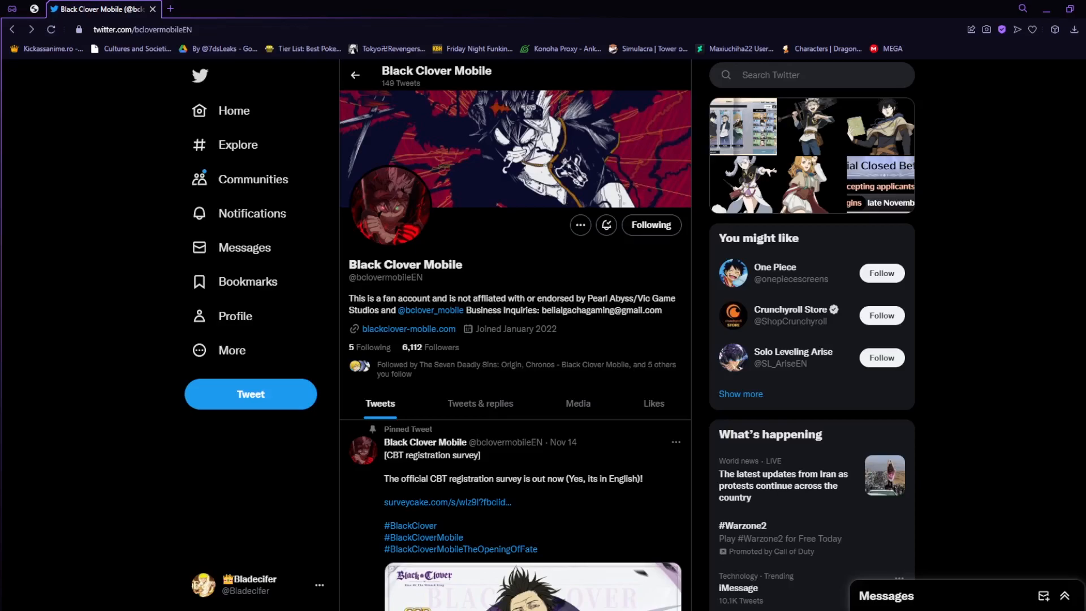
Scroll past the Black Clover Mobile bio to the pinned survey and Team Building tweets.
scroll(down, 3)
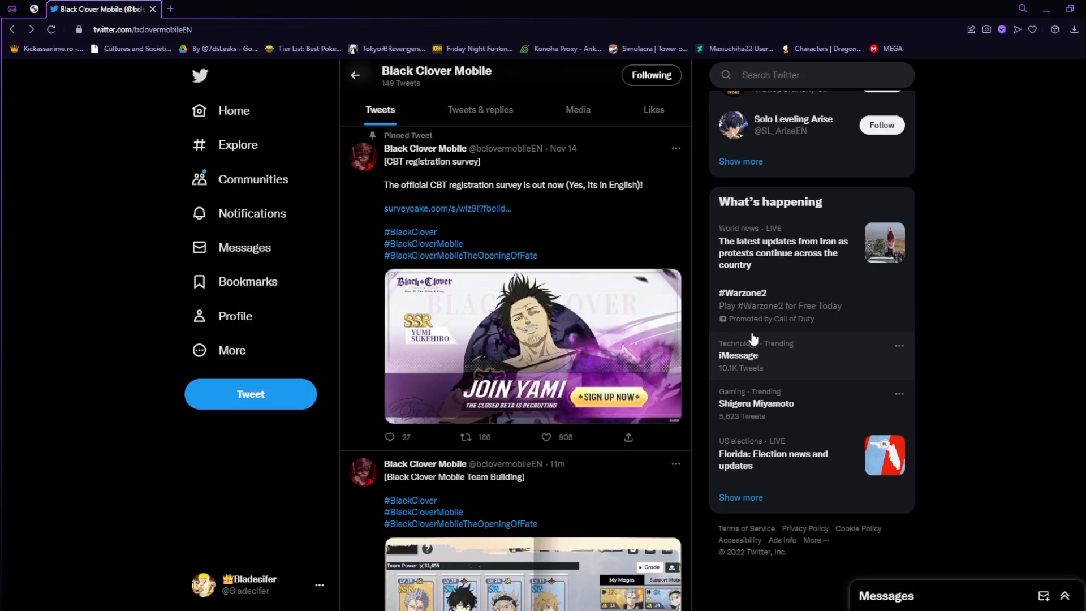
scroll(down, 3)
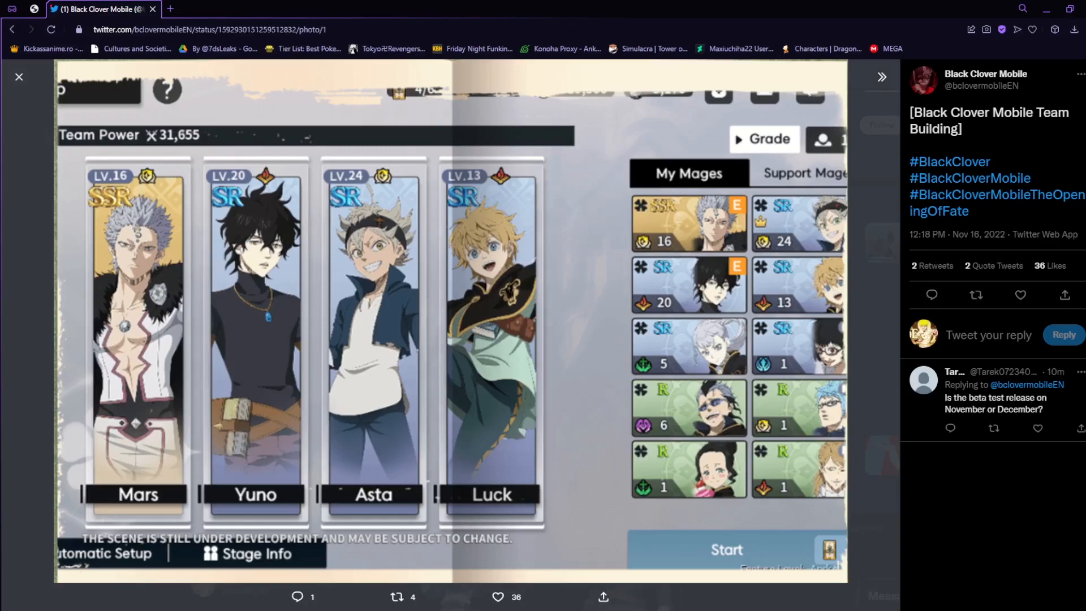
click(19, 77)
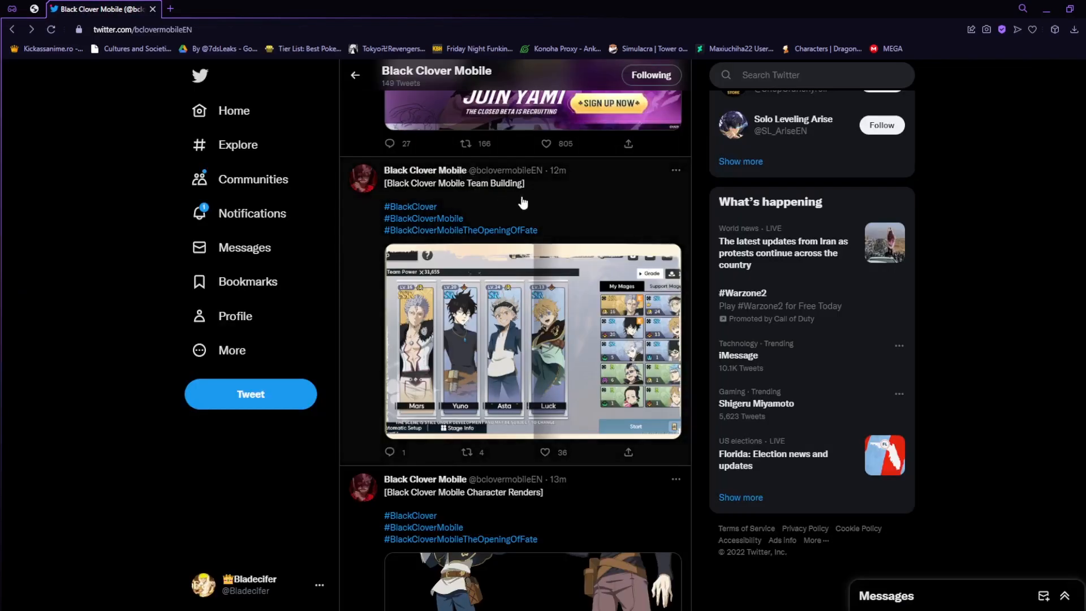
Find the [Ads] tweet and view its Hunt For Treasure picture full-size.
scroll(down, 3)
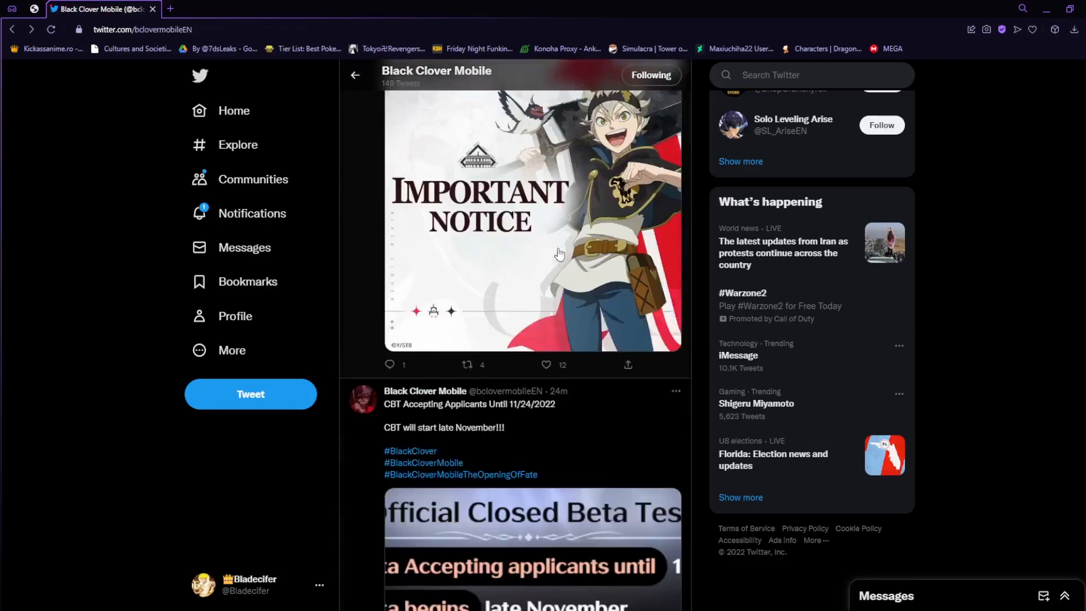
scroll(up, 3)
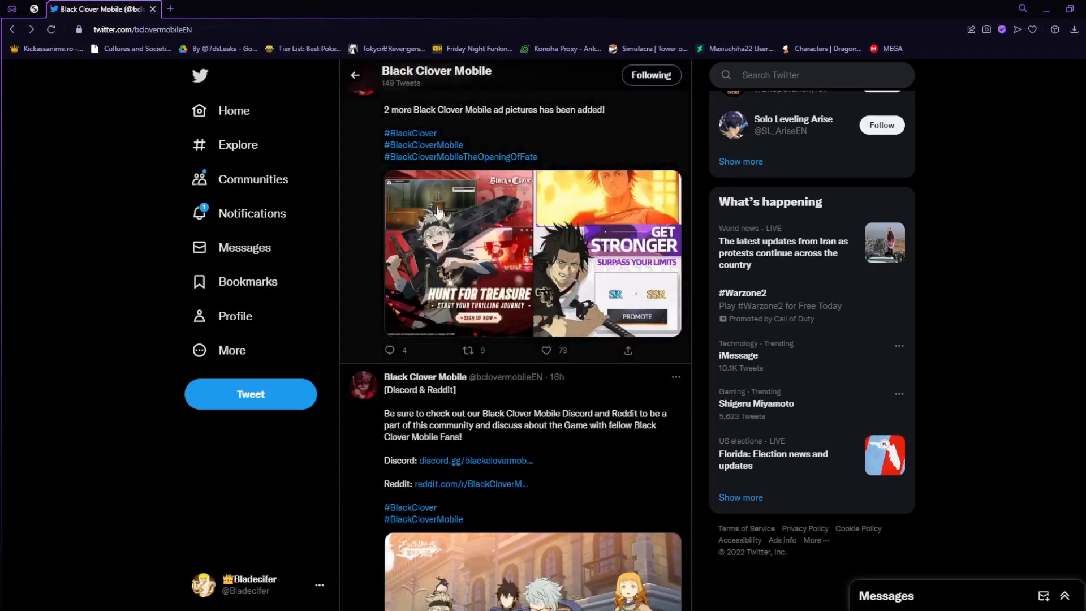
click(457, 254)
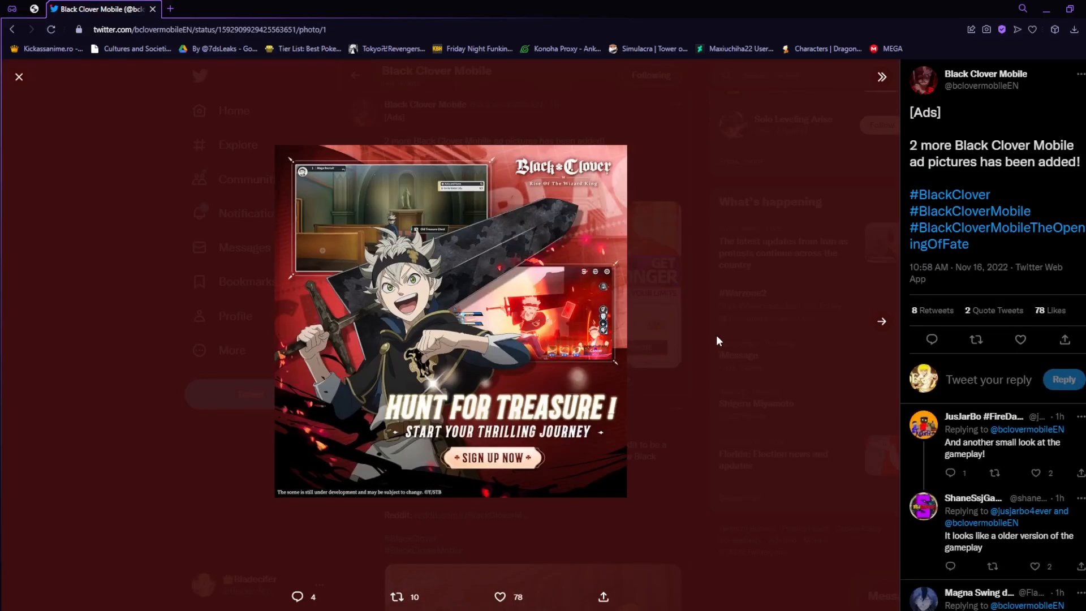
click(1019, 340)
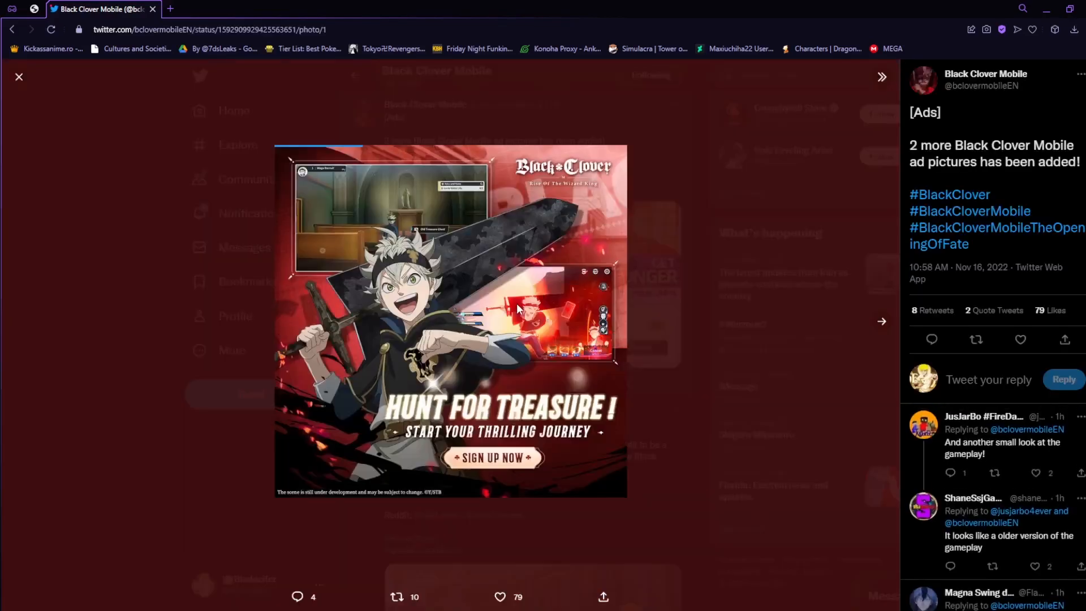
Close Hunt For Treasure, view the Get Stronger ad, then close it and keep scrolling.
click(19, 77)
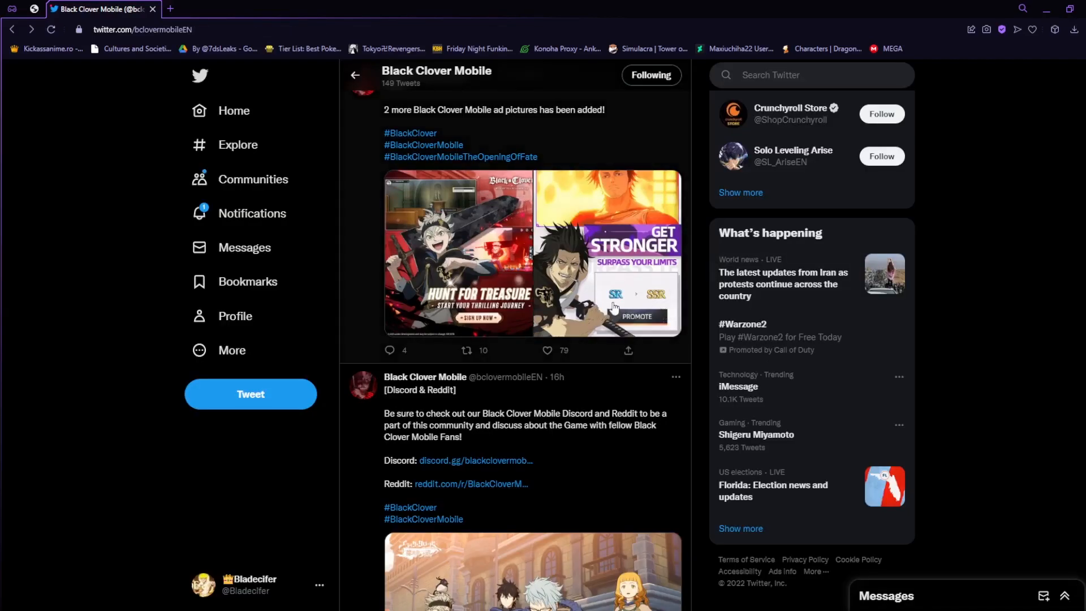
click(617, 253)
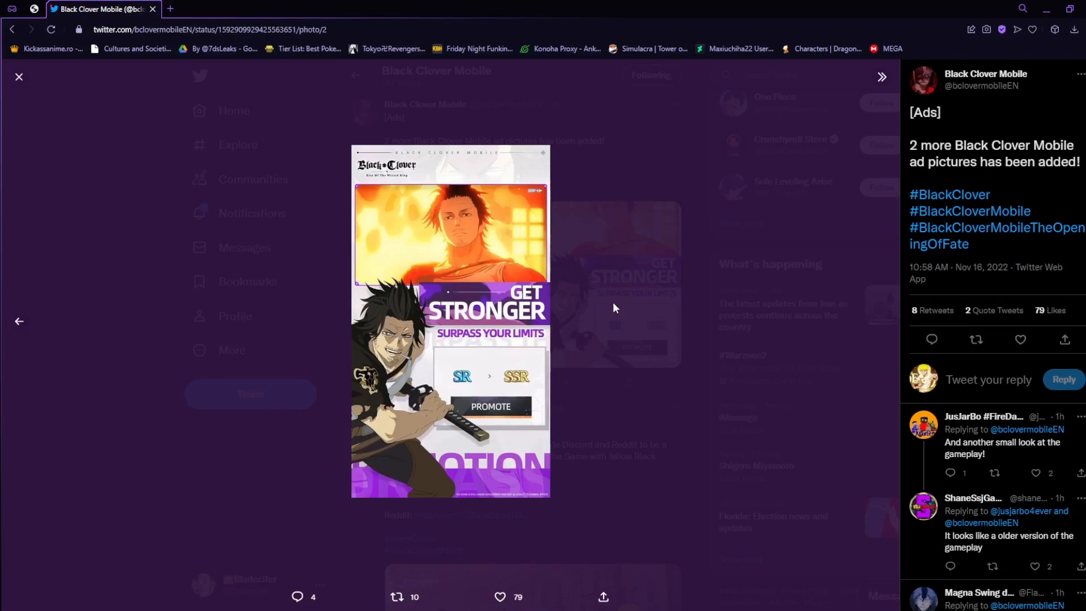
mouse_move(634, 248)
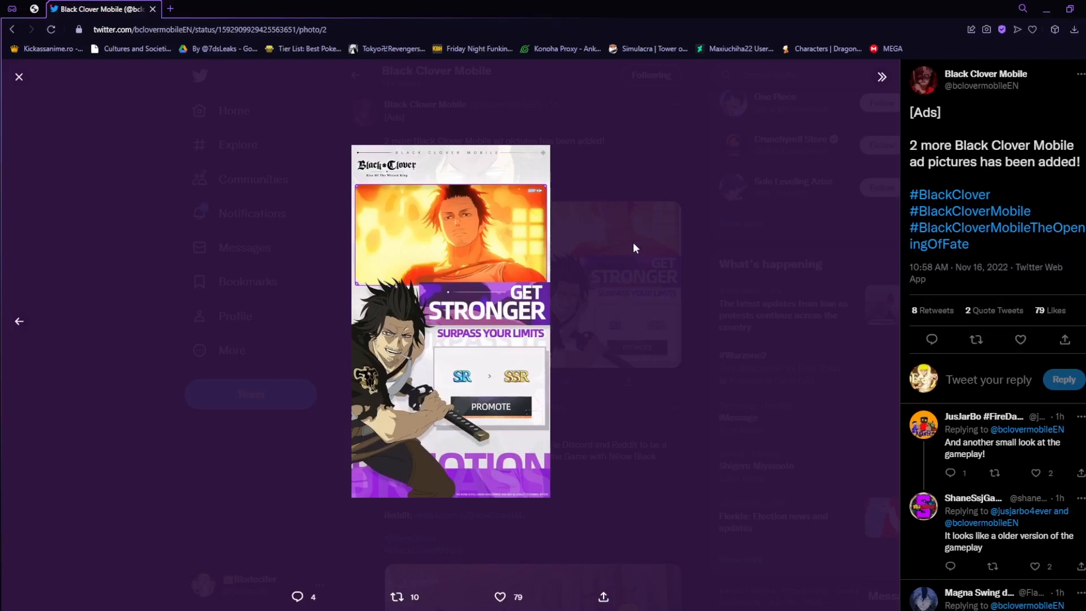
click(19, 76)
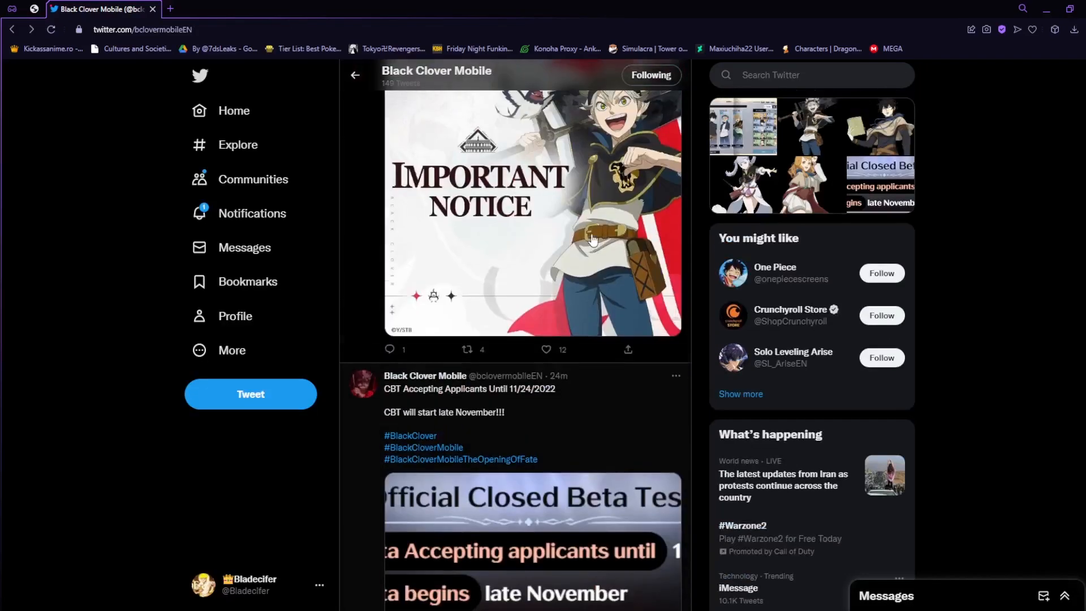
scroll(down, 3)
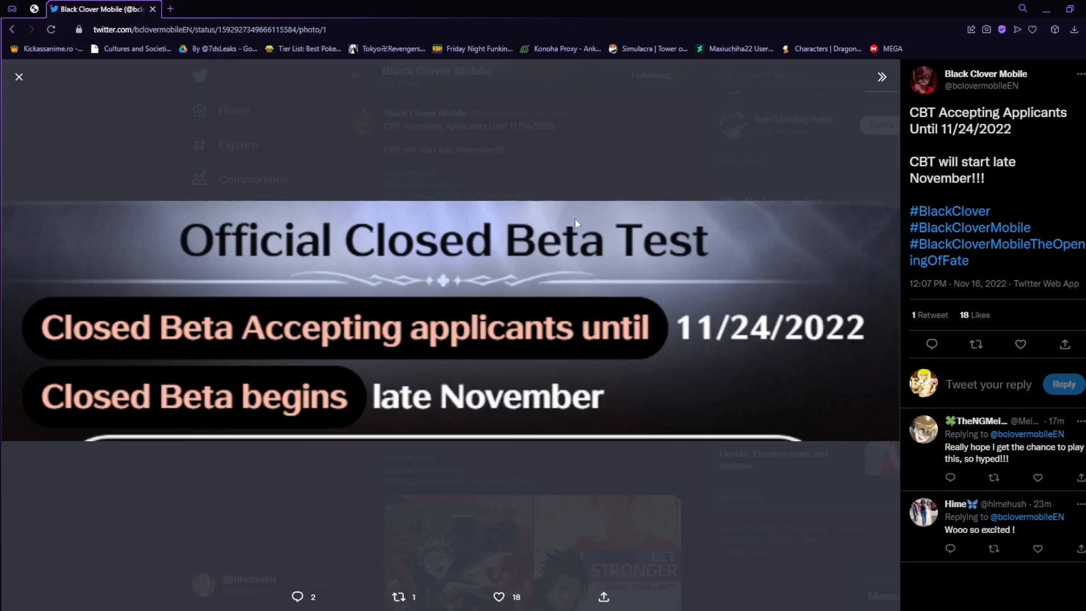
click(19, 77)
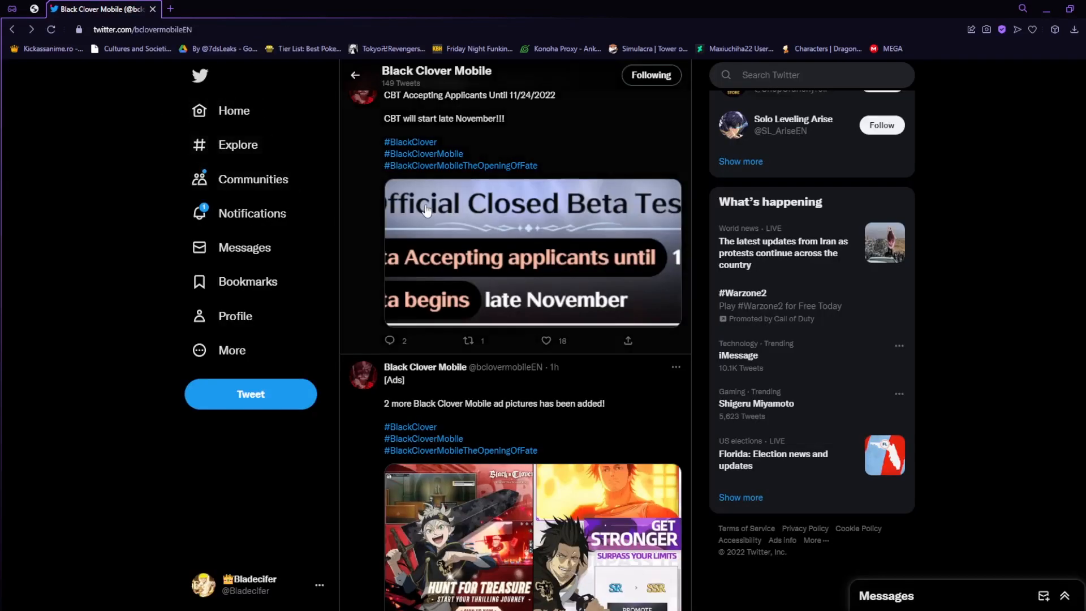
Scroll up the profile timeline to the pinned CBT registration survey tweet.
scroll(up, 3)
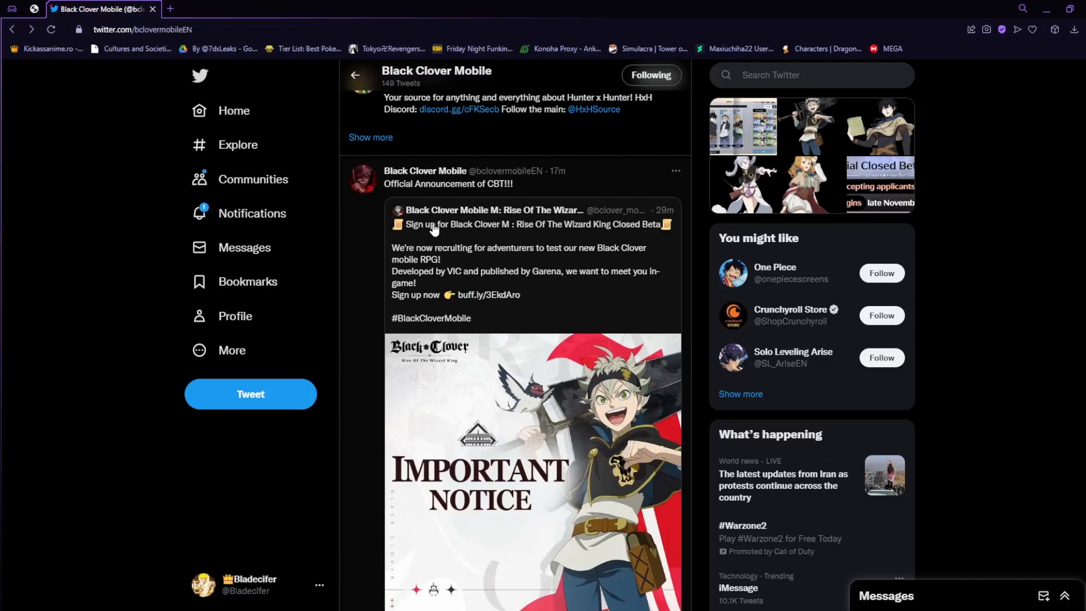
scroll(down, 3)
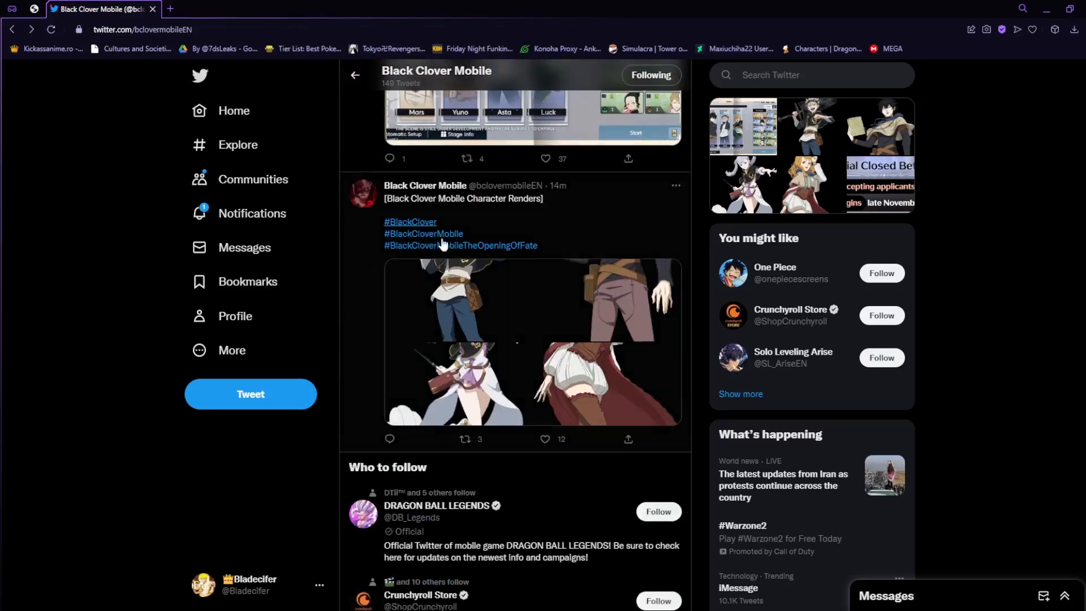
scroll(up, 3)
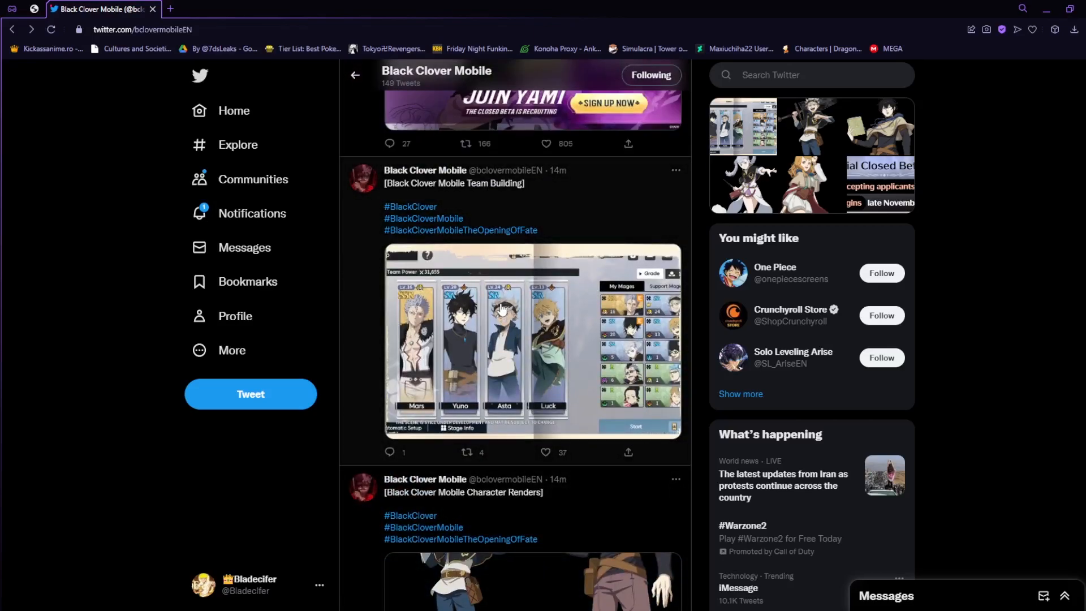
scroll(down, 3)
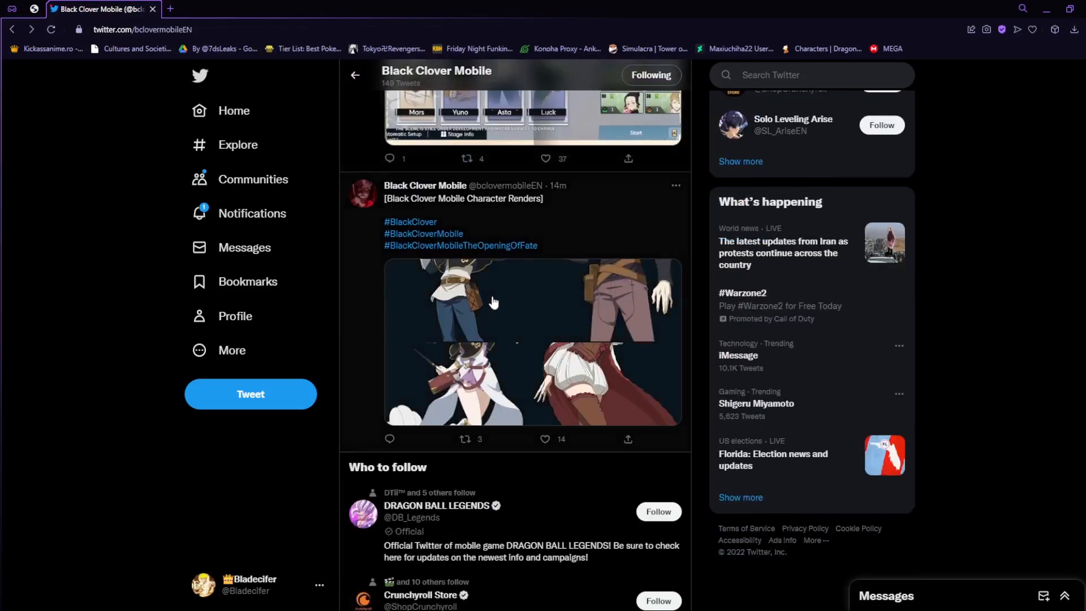
scroll(up, 3)
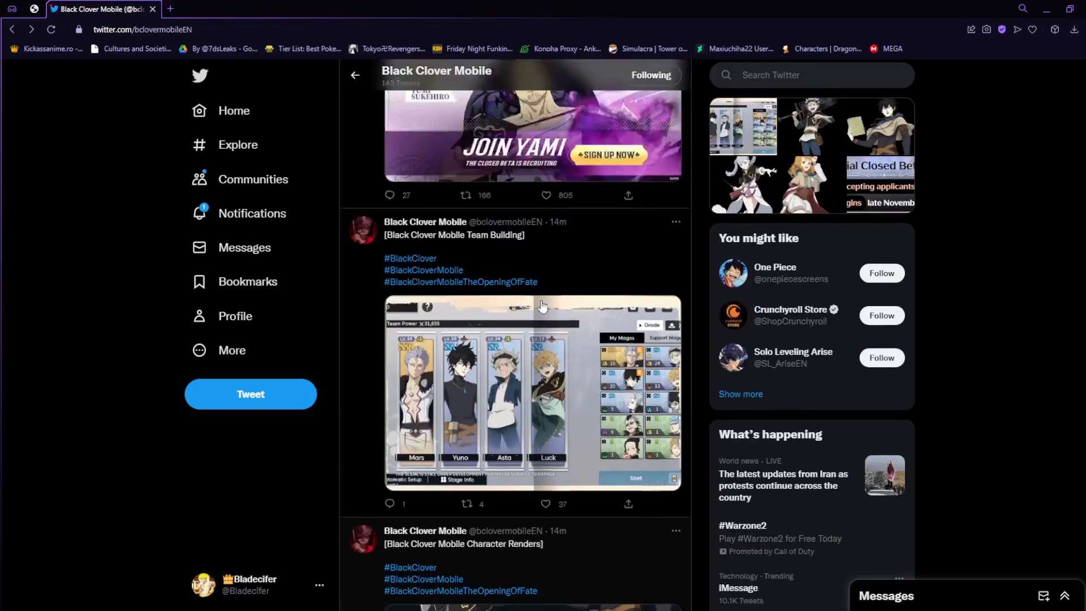
scroll(down, 3)
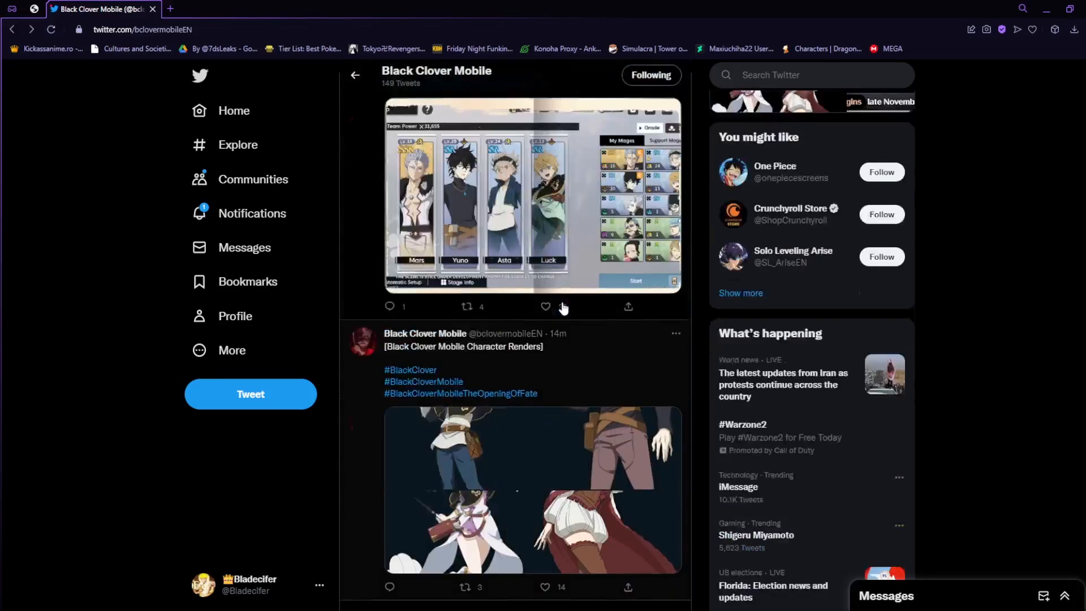
scroll(up, 3)
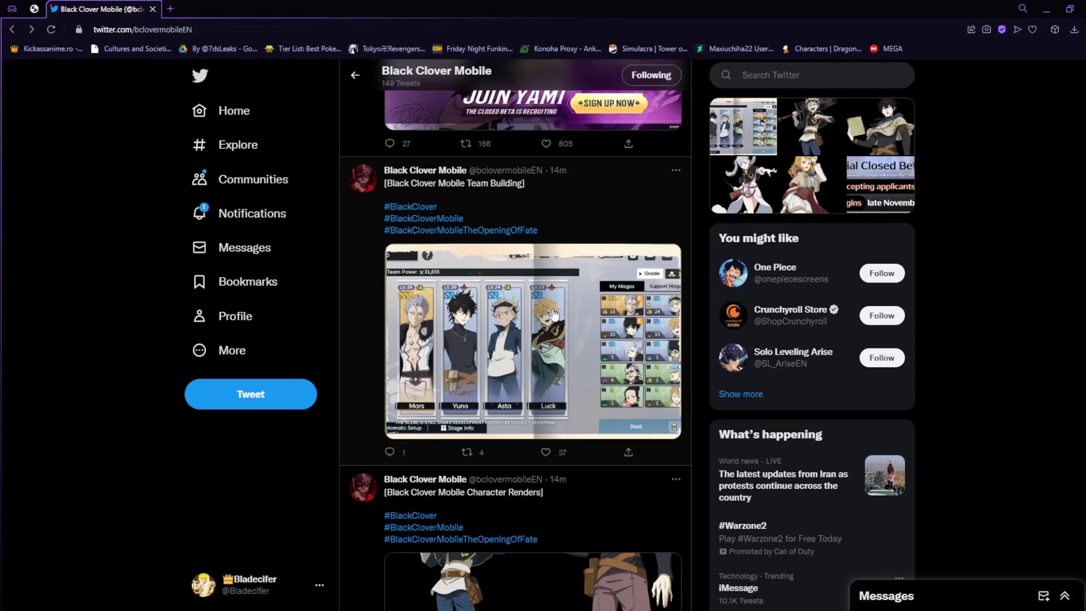
scroll(up, 3)
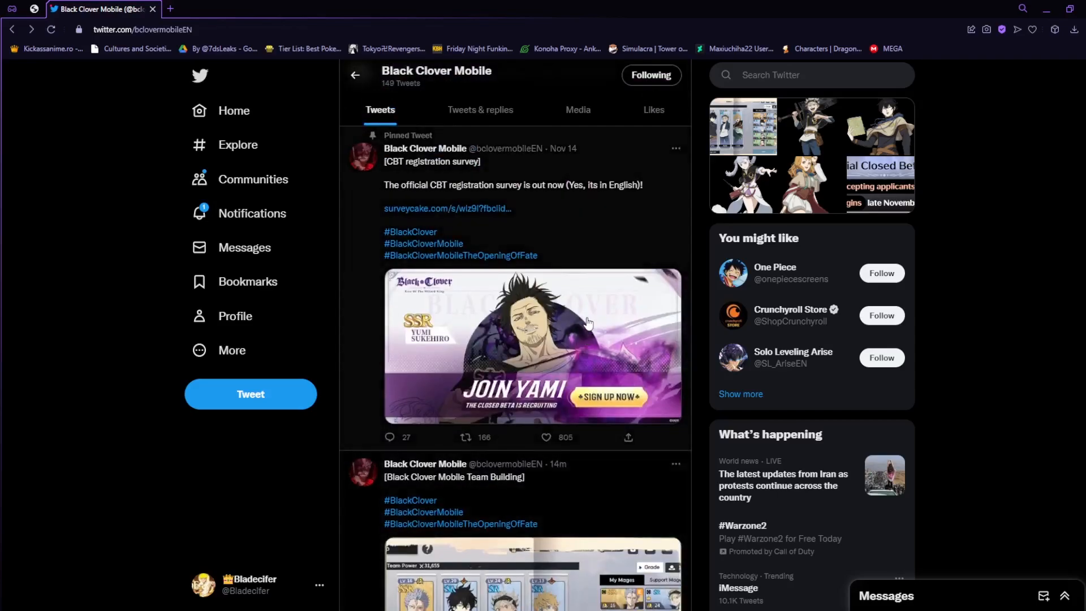